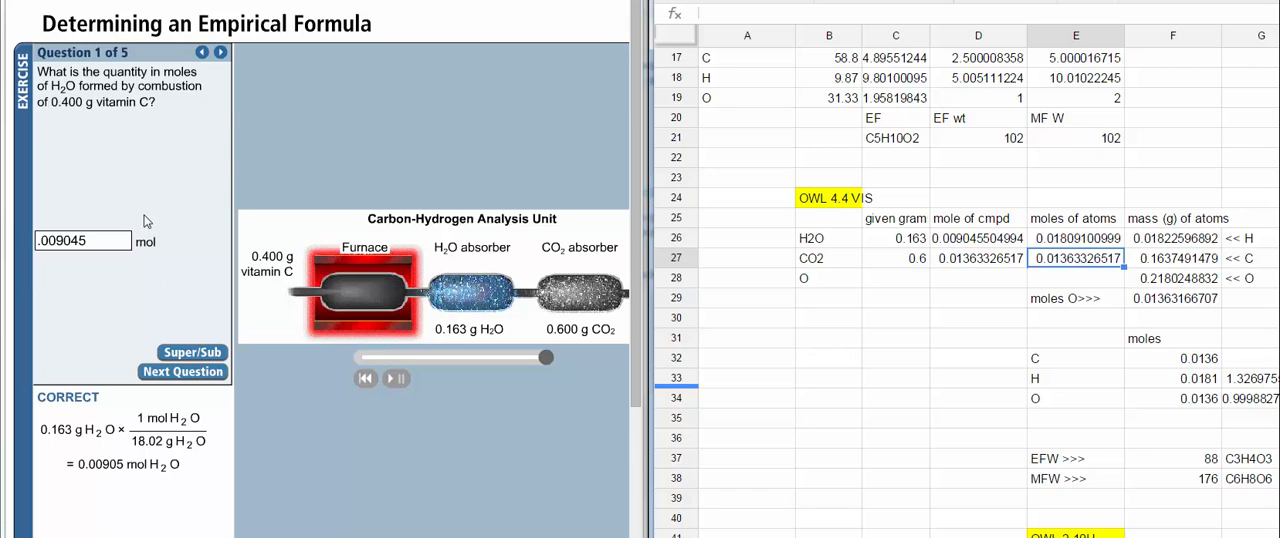
mouse_move(130, 169)
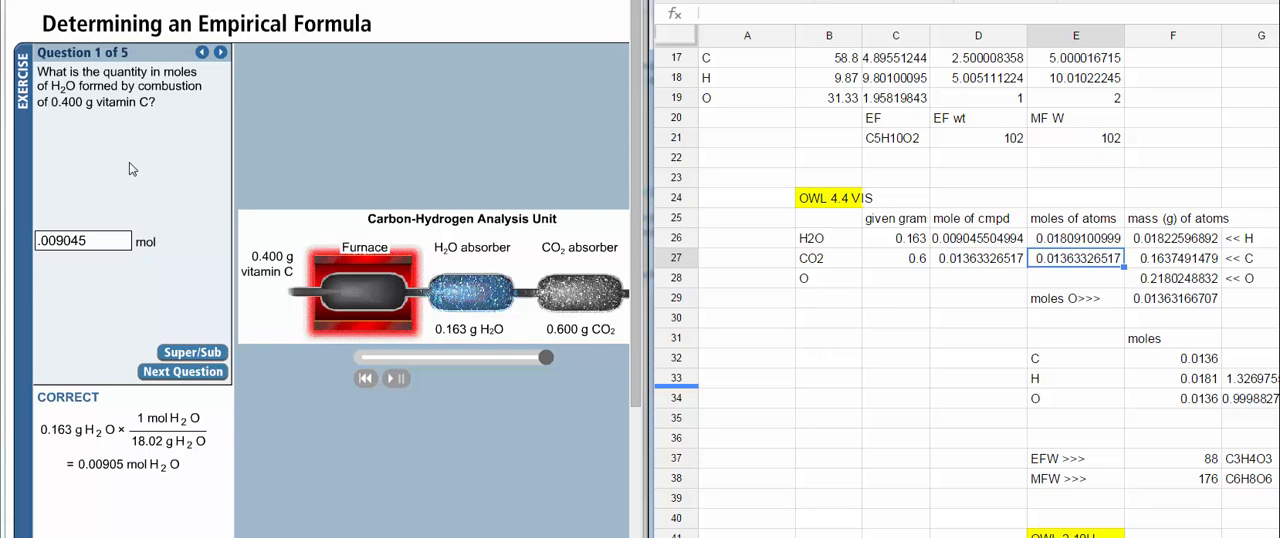
mouse_move(143, 90)
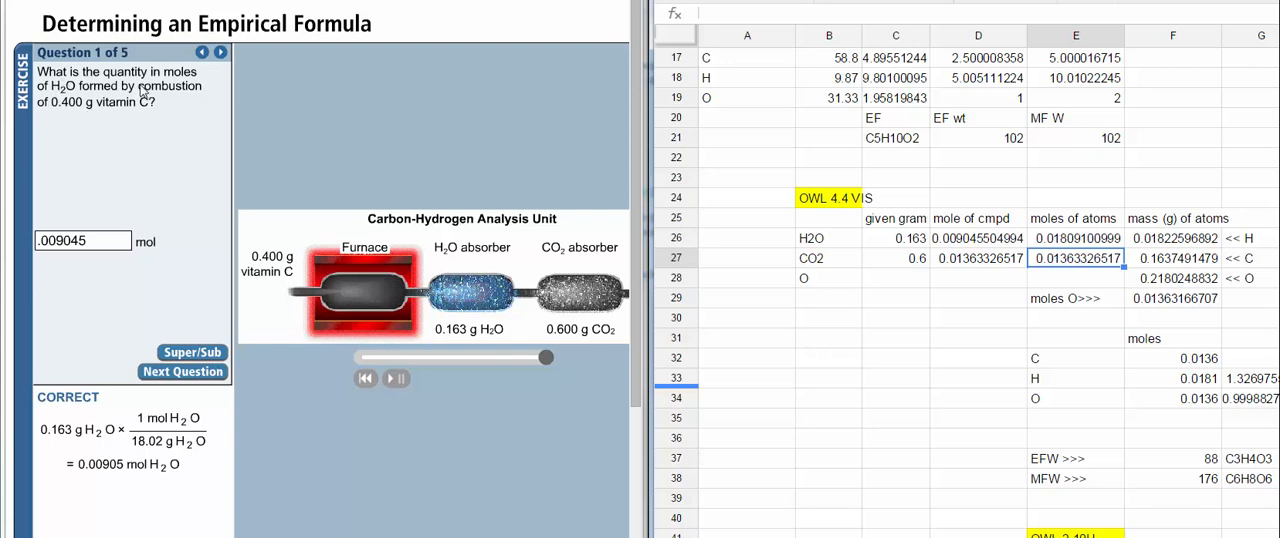
mouse_move(258, 293)
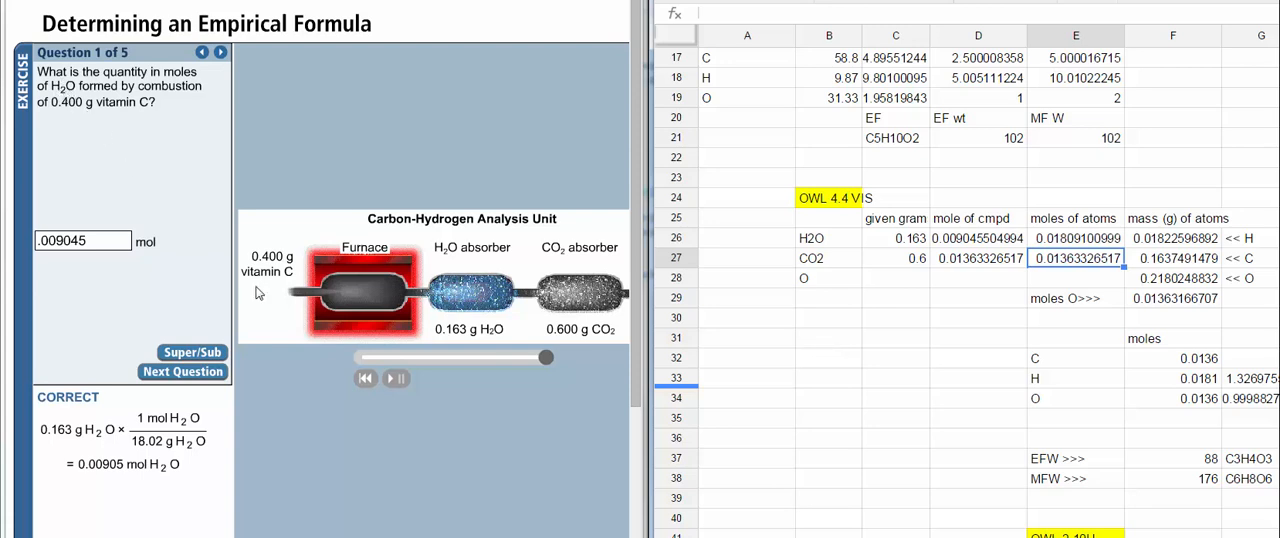
mouse_move(470, 338)
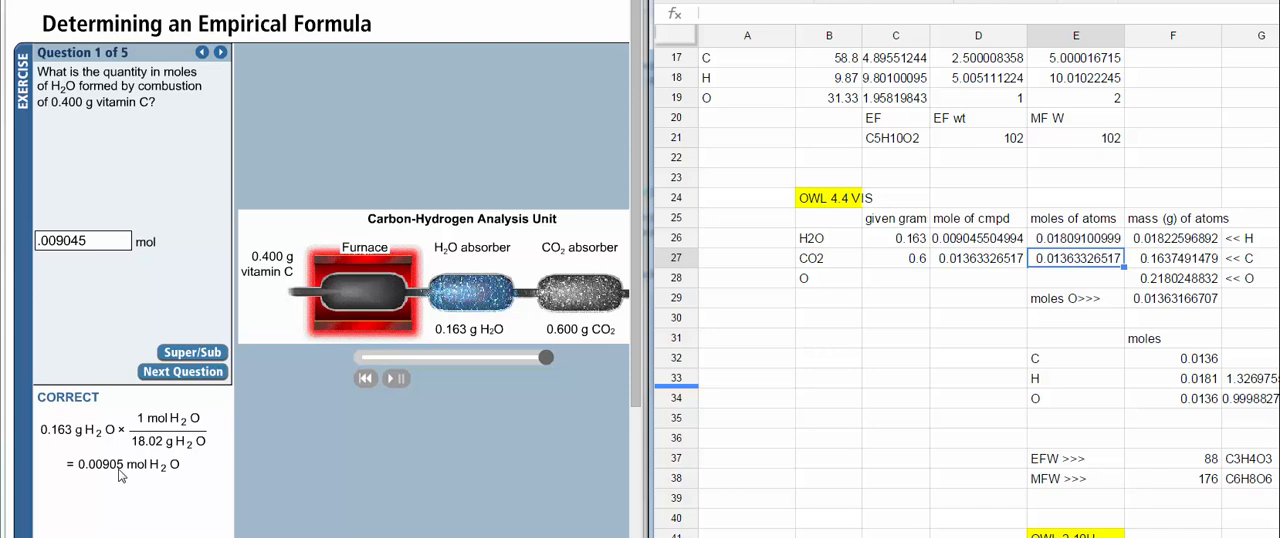
mouse_move(183, 371)
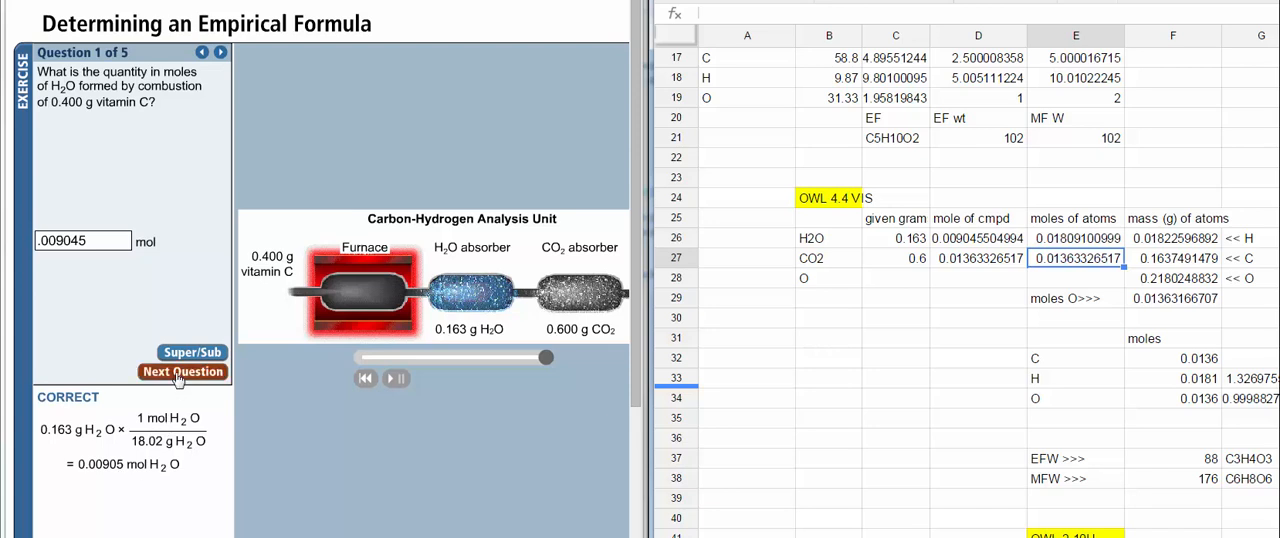
Go to Question 2 and submit 0.0181 mol of H atoms for grading
left_click(183, 371)
type(".0181")
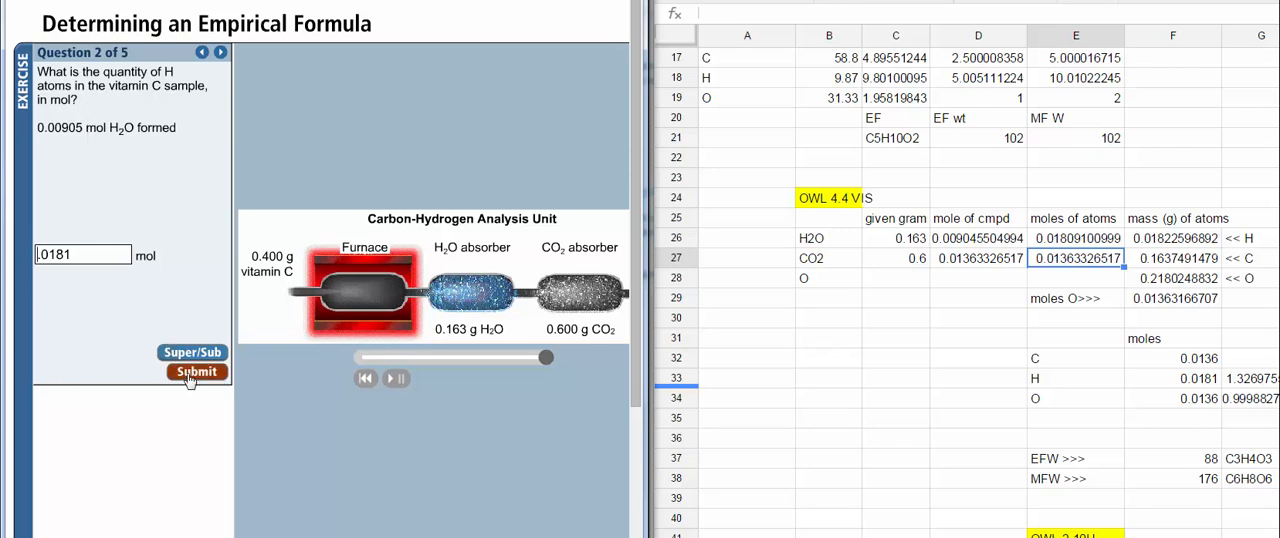
left_click(196, 371)
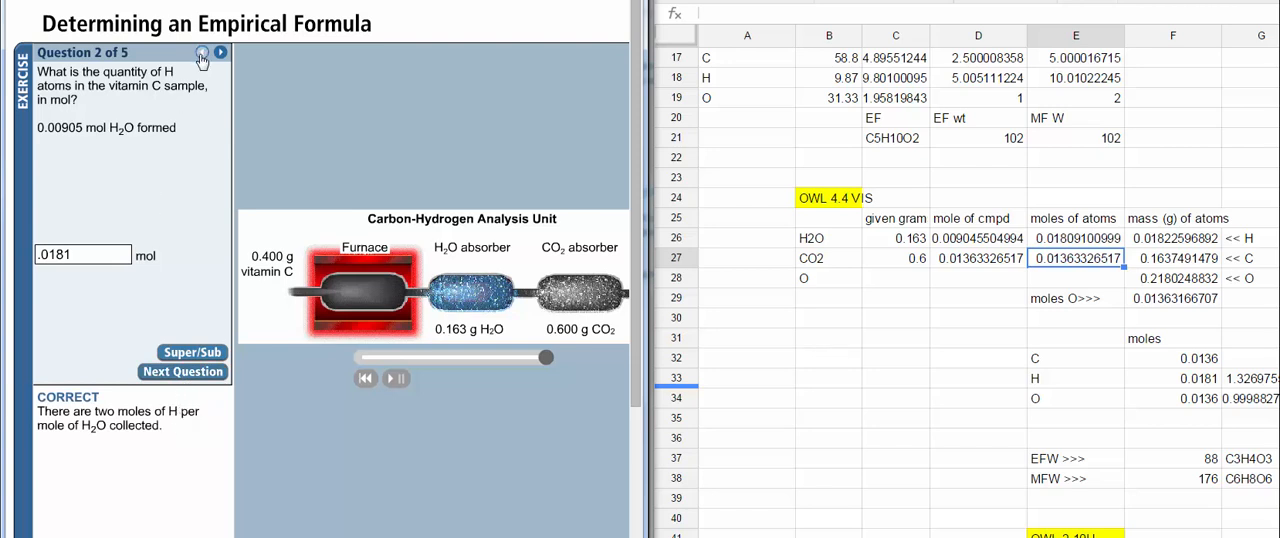
left_click(201, 52)
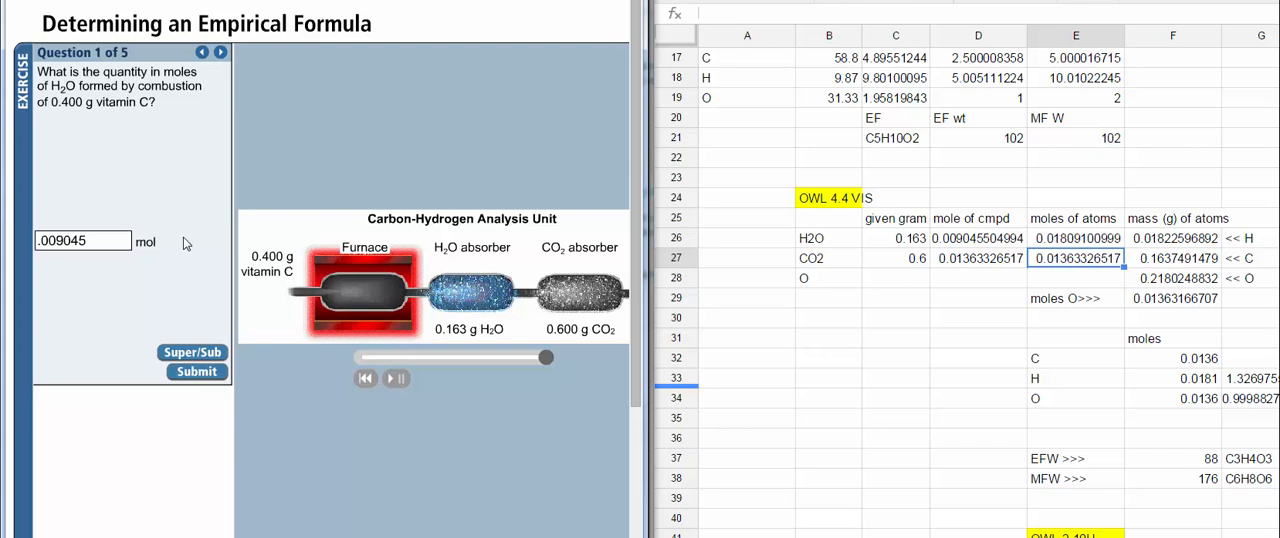
mouse_move(184, 334)
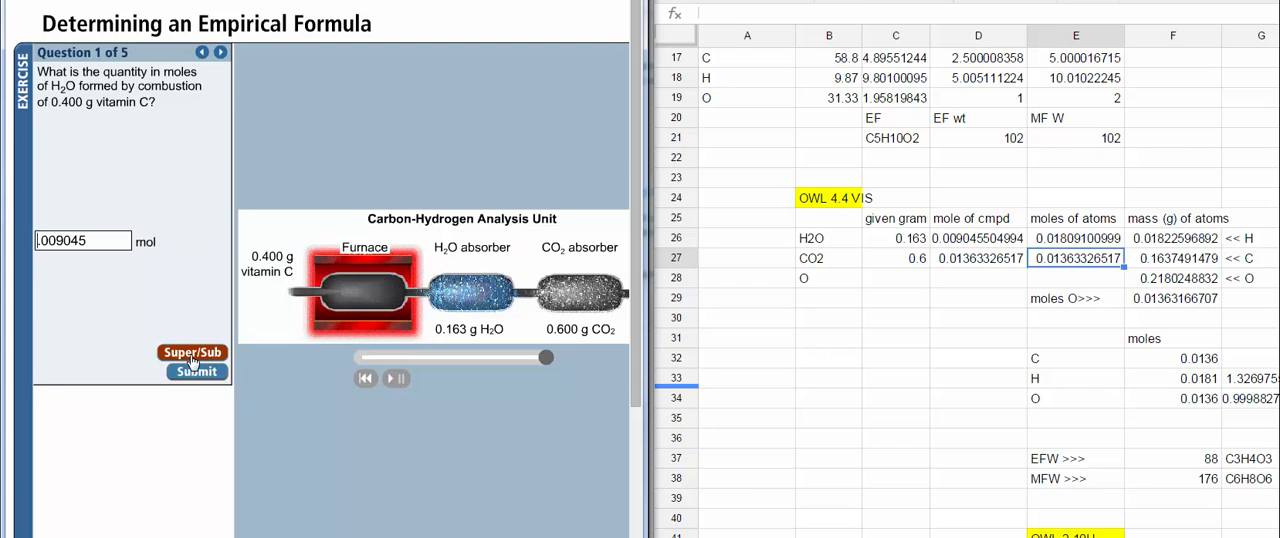
mouse_move(68, 258)
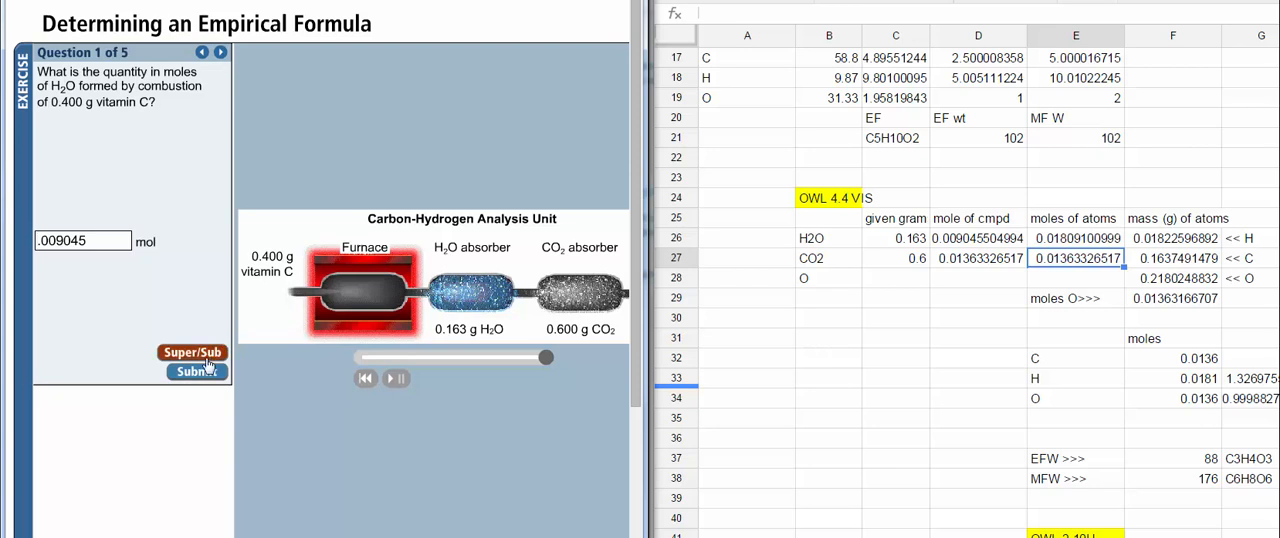
left_click(195, 371)
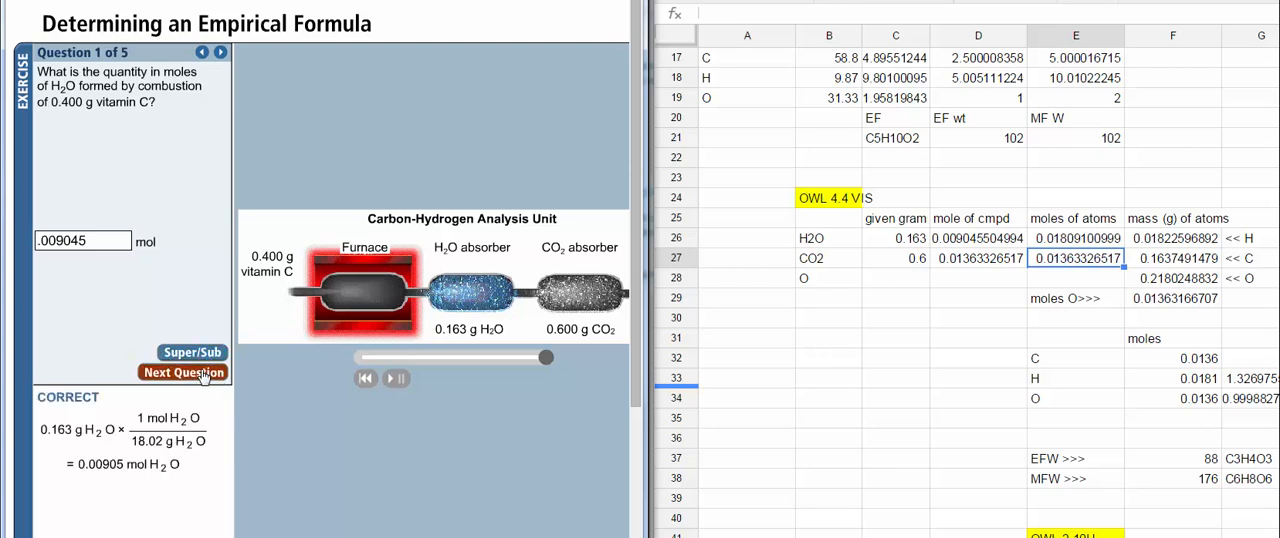
left_click(183, 372)
type(".0181")
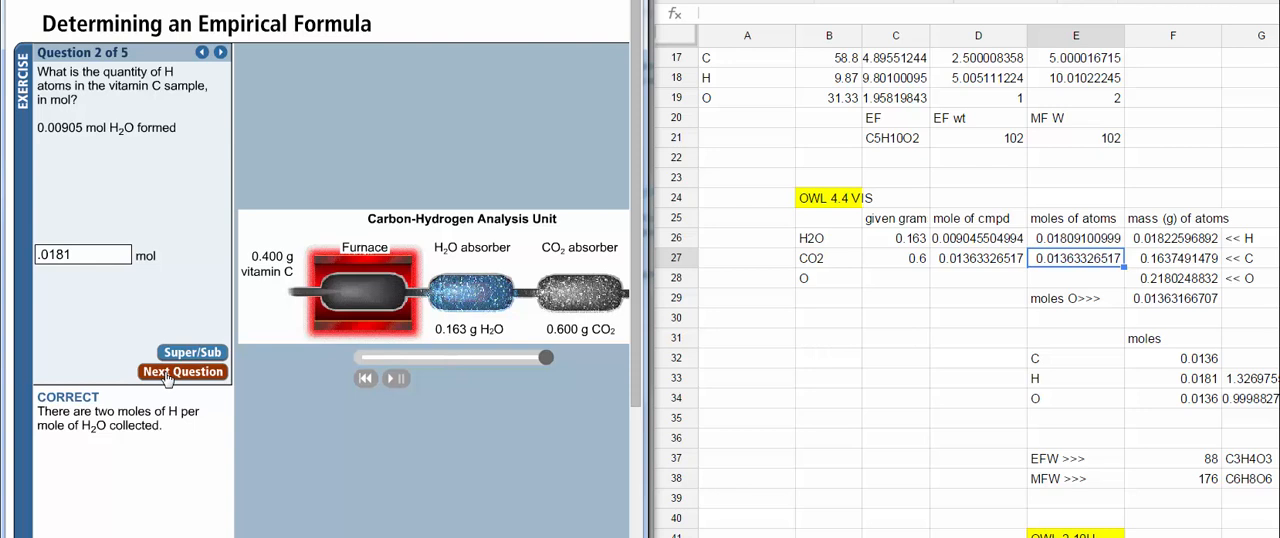
mouse_move(114, 303)
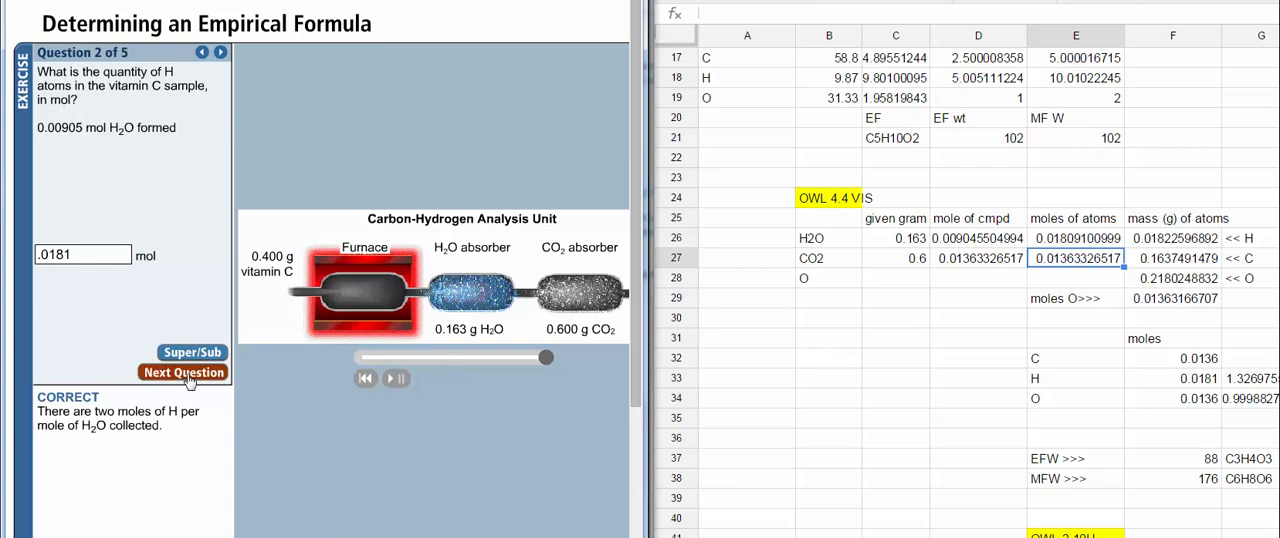
Submit 0.0136 mol of carbon for Question 3, then advance to Question 4
left_click(183, 372)
type(".0136")
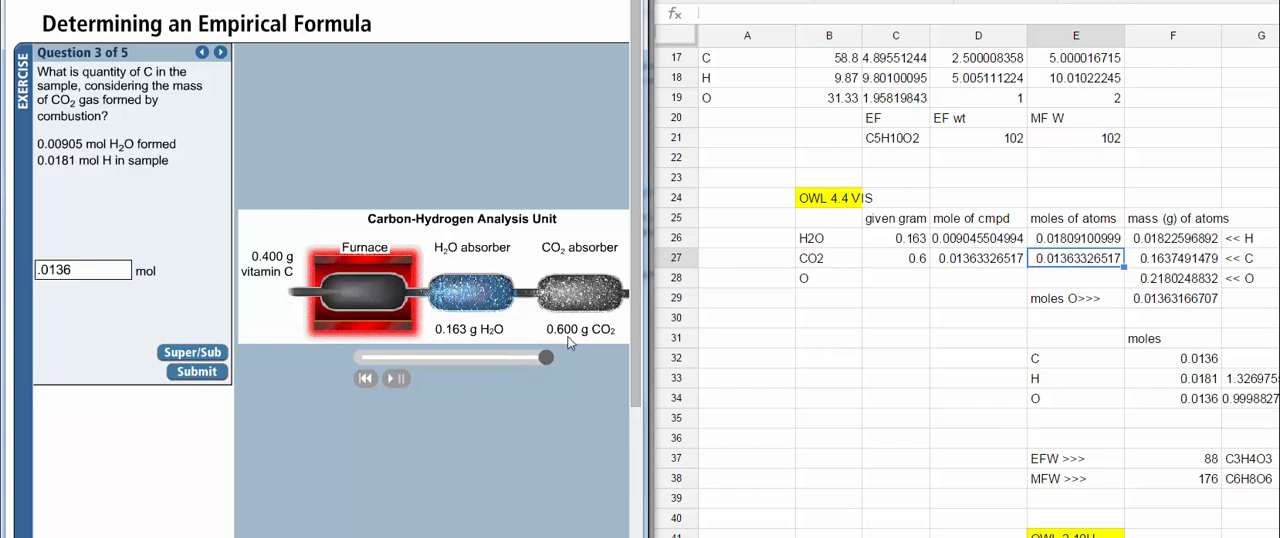
mouse_move(223, 328)
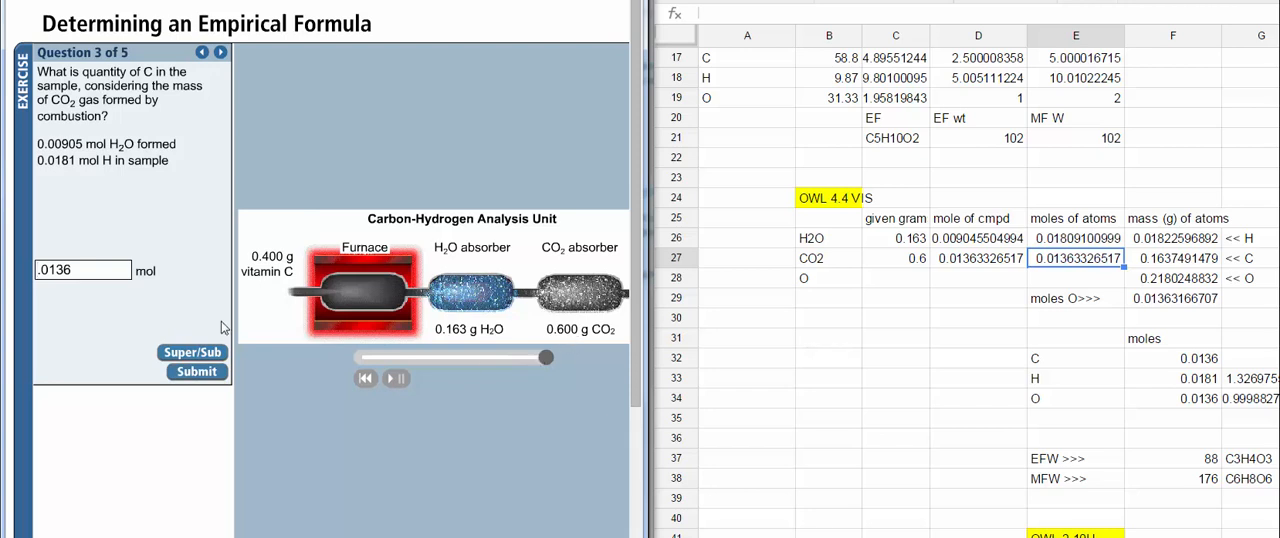
left_click(196, 371)
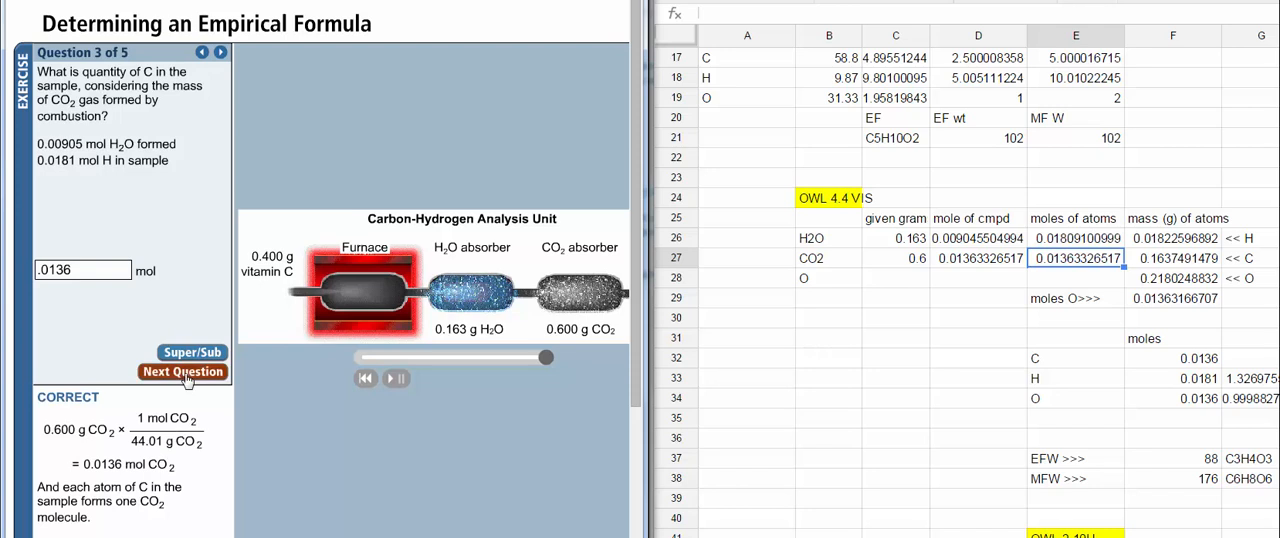
left_click(183, 371)
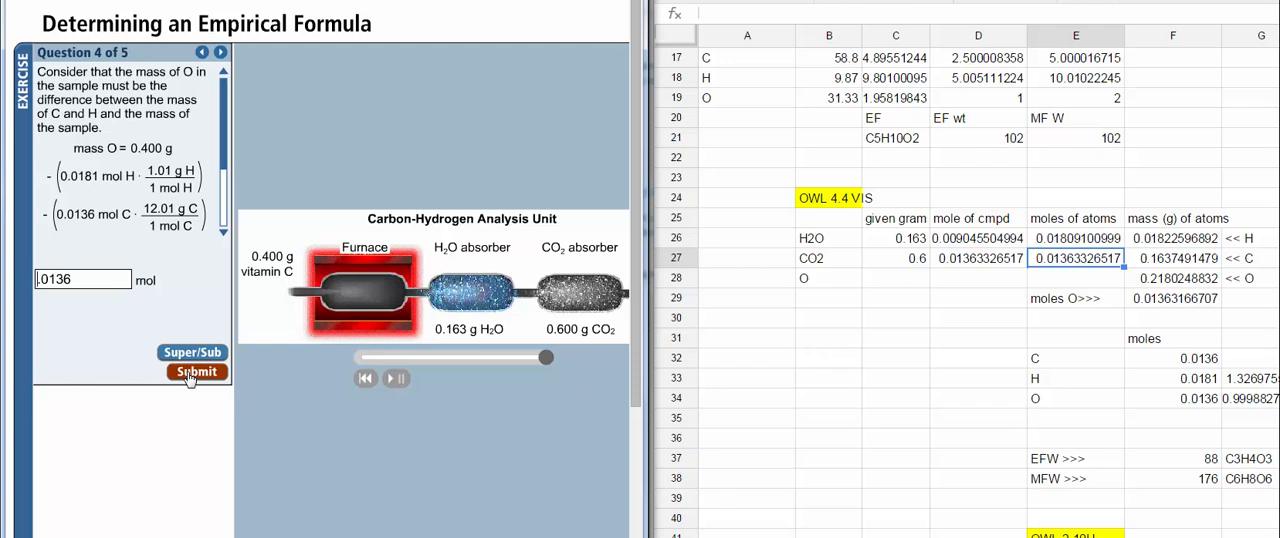
mouse_move(1155, 355)
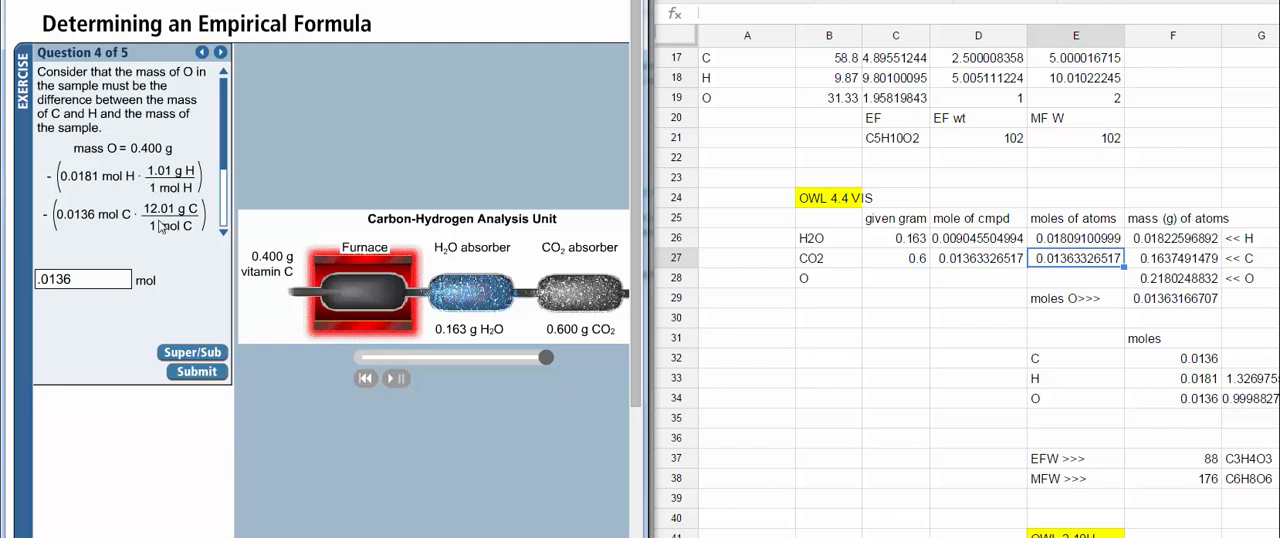
mouse_move(118, 195)
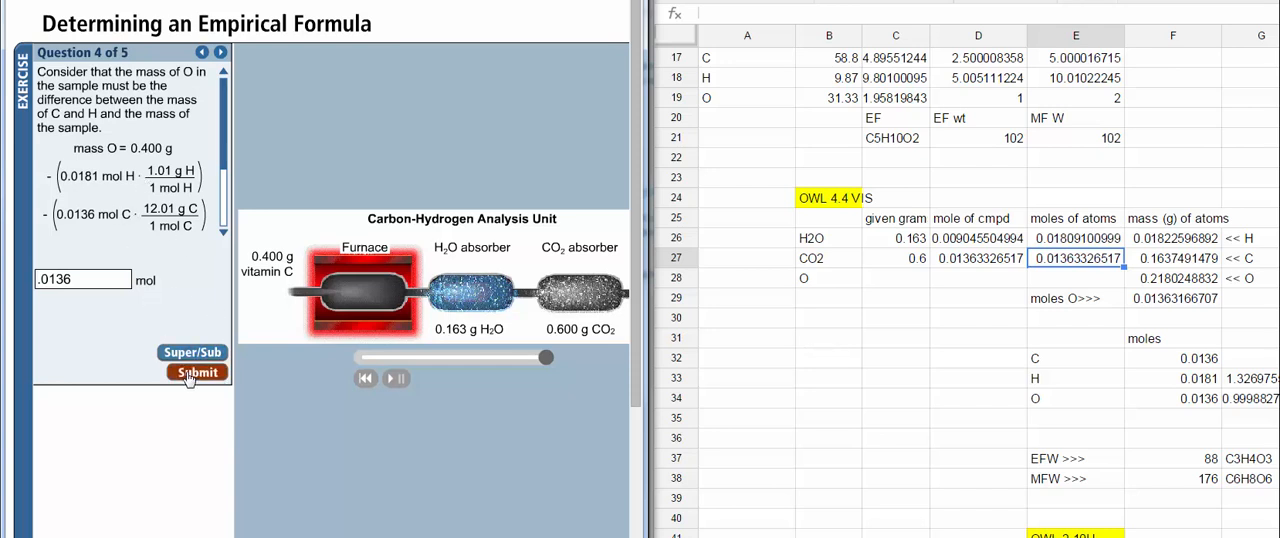
Submit 0.0136 mol of oxygen for Question 4 and check the oxygen mass formula in F28
left_click(196, 372)
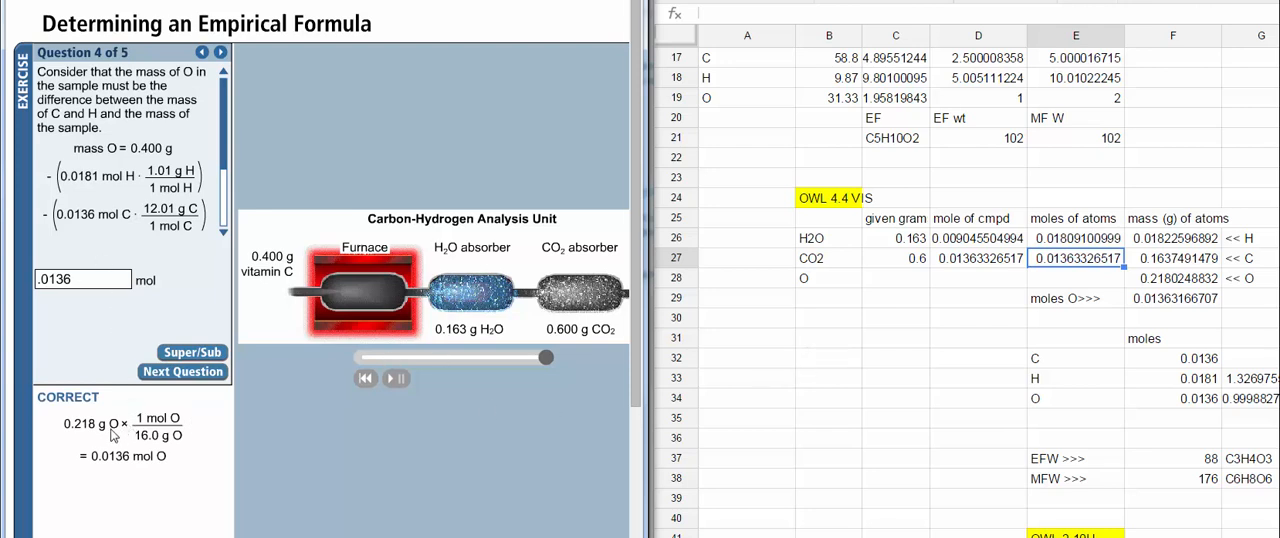
mouse_move(832, 421)
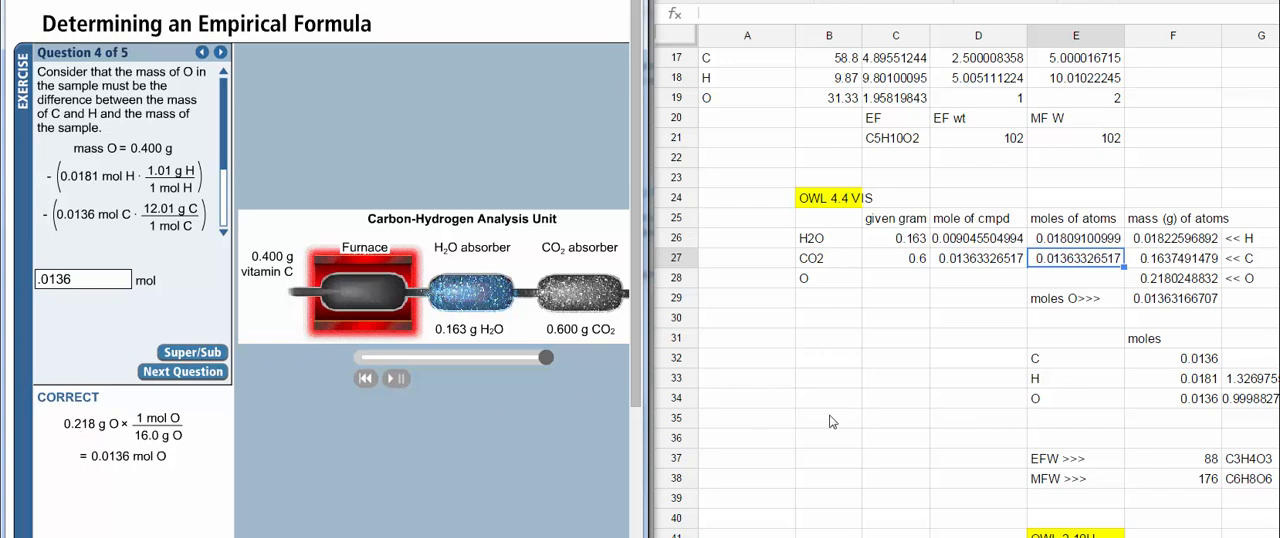
left_click(1172, 278)
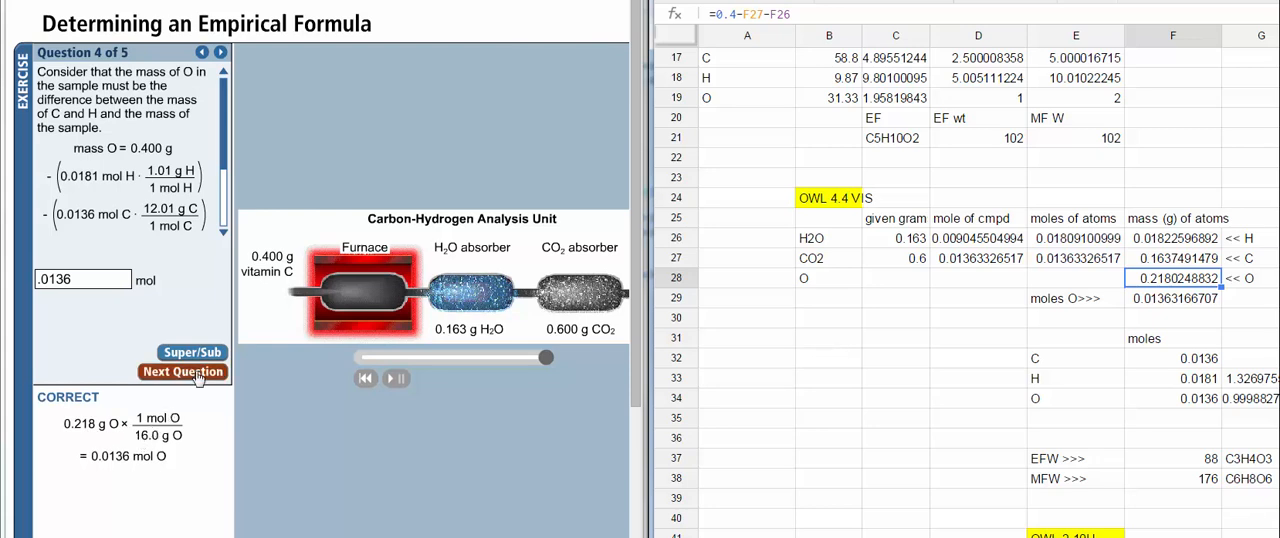
Advance to Question 5 on the H/C ratio and choose 4/3
left_click(183, 372)
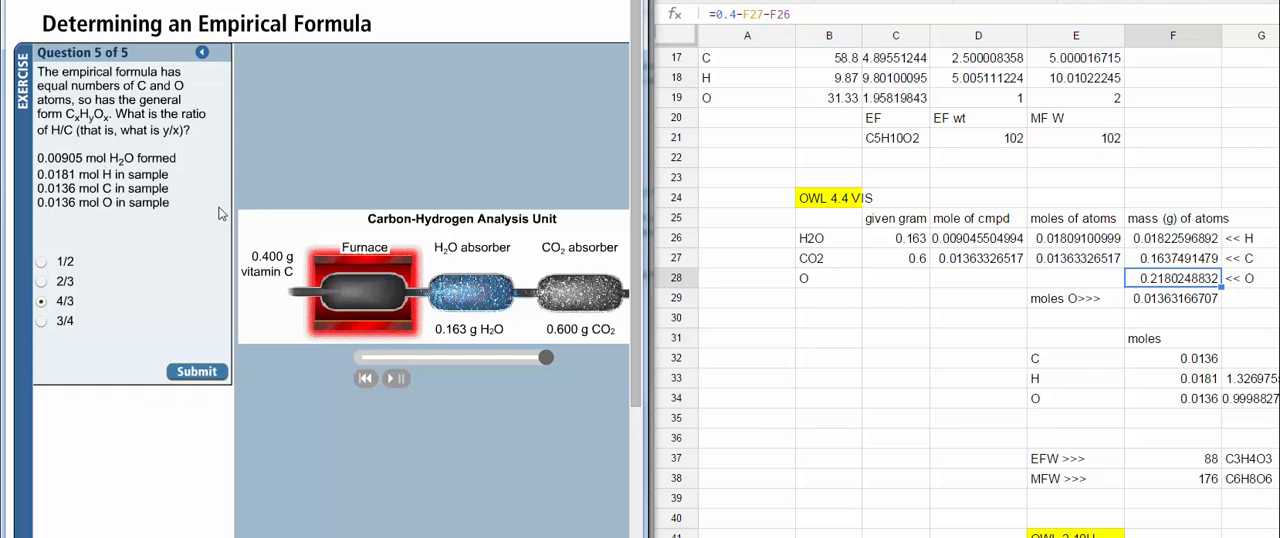
mouse_move(1163, 377)
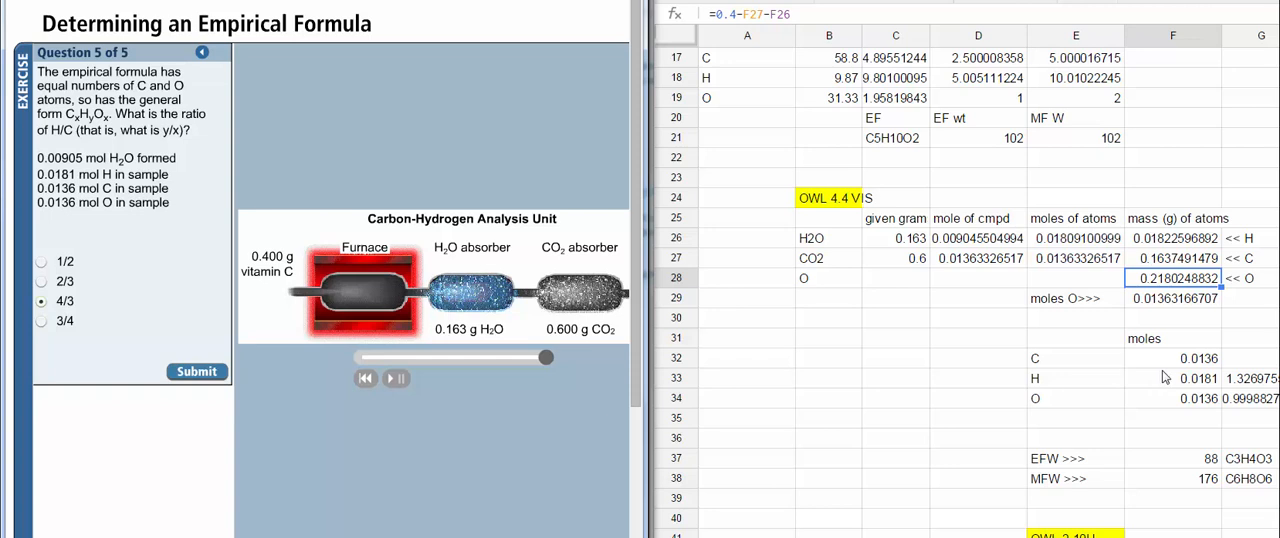
mouse_move(1180, 373)
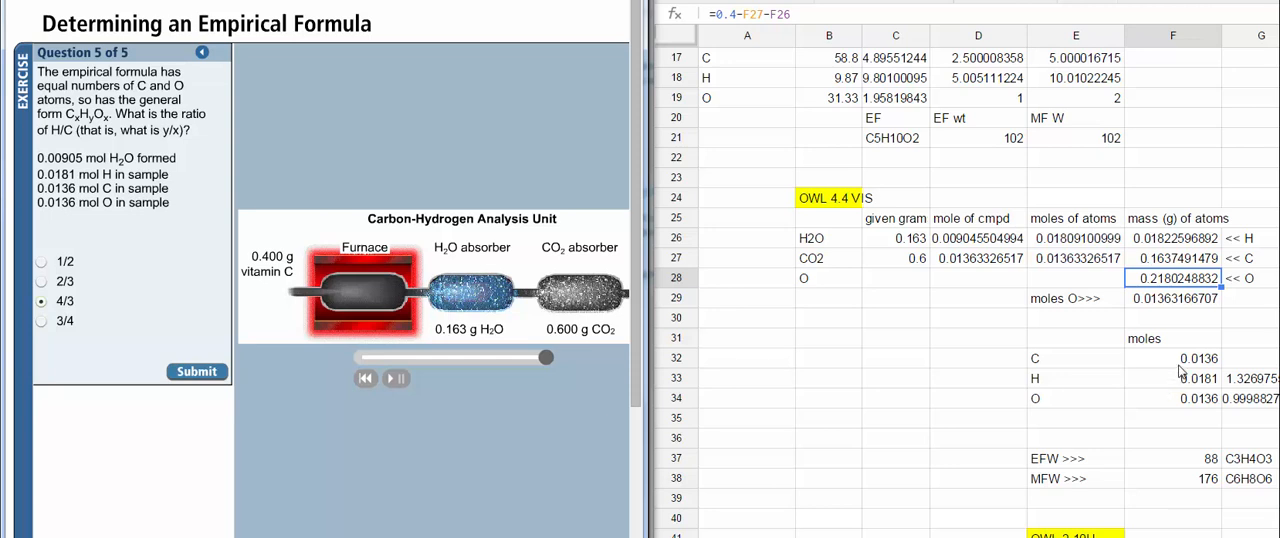
mouse_move(1096, 370)
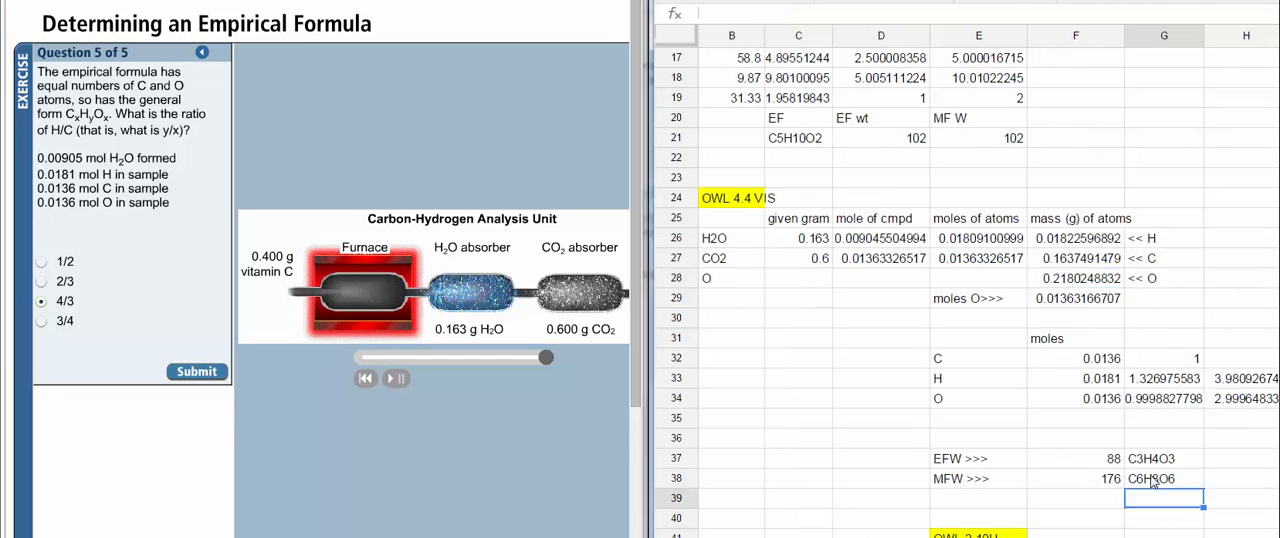
Enter the whole-number ratios 3, 4, 3 for C, H, O in I32:I34
scroll("right", 3)
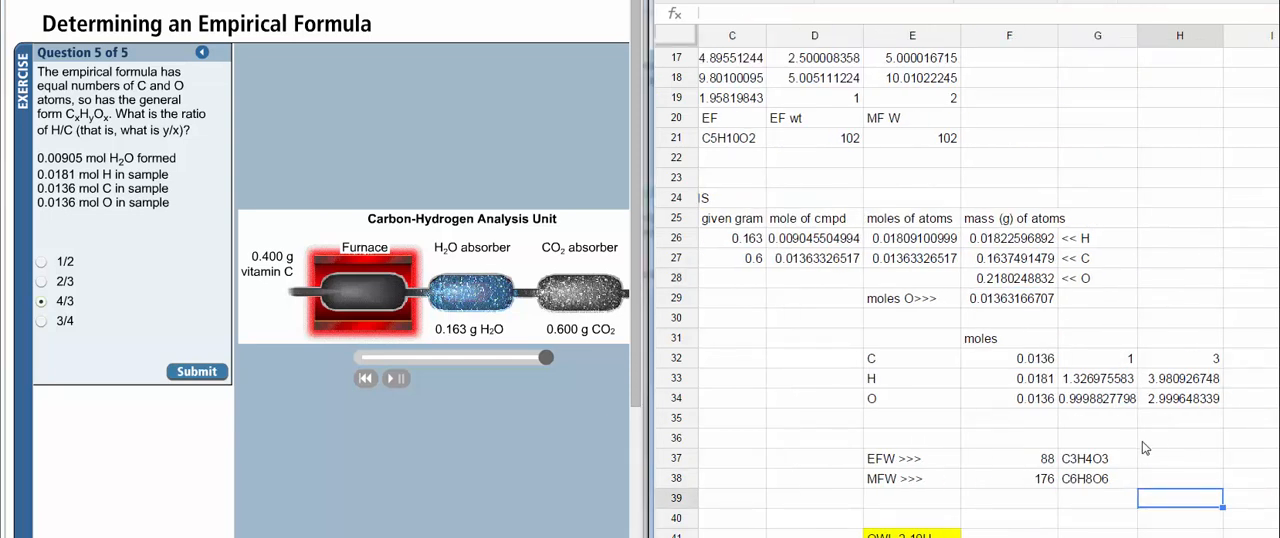
mouse_move(855, 458)
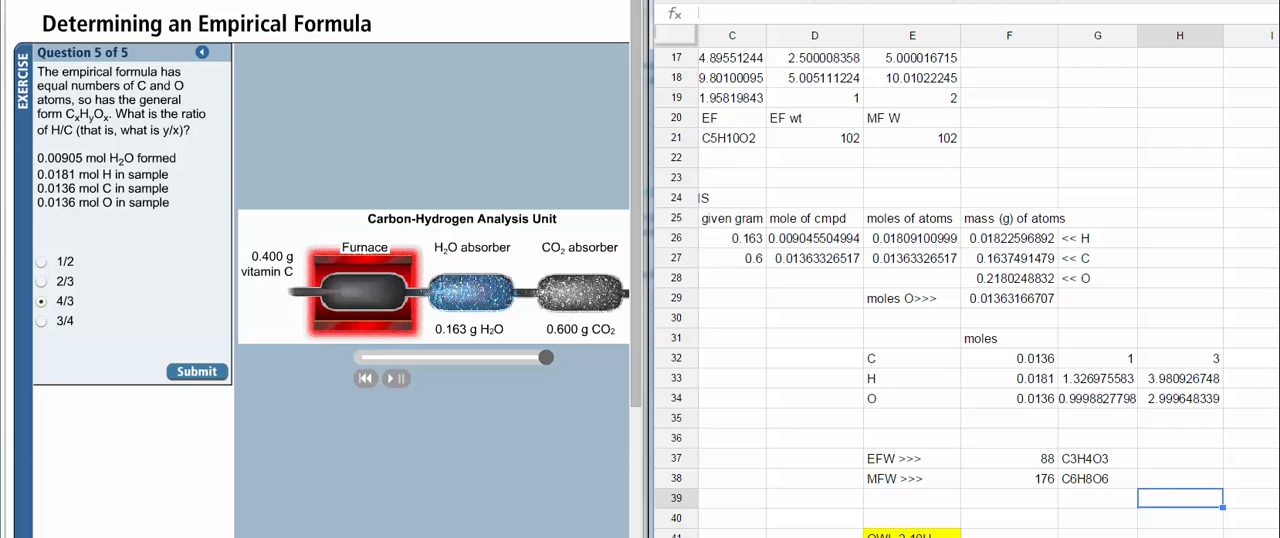
mouse_move(1243, 367)
type("3")
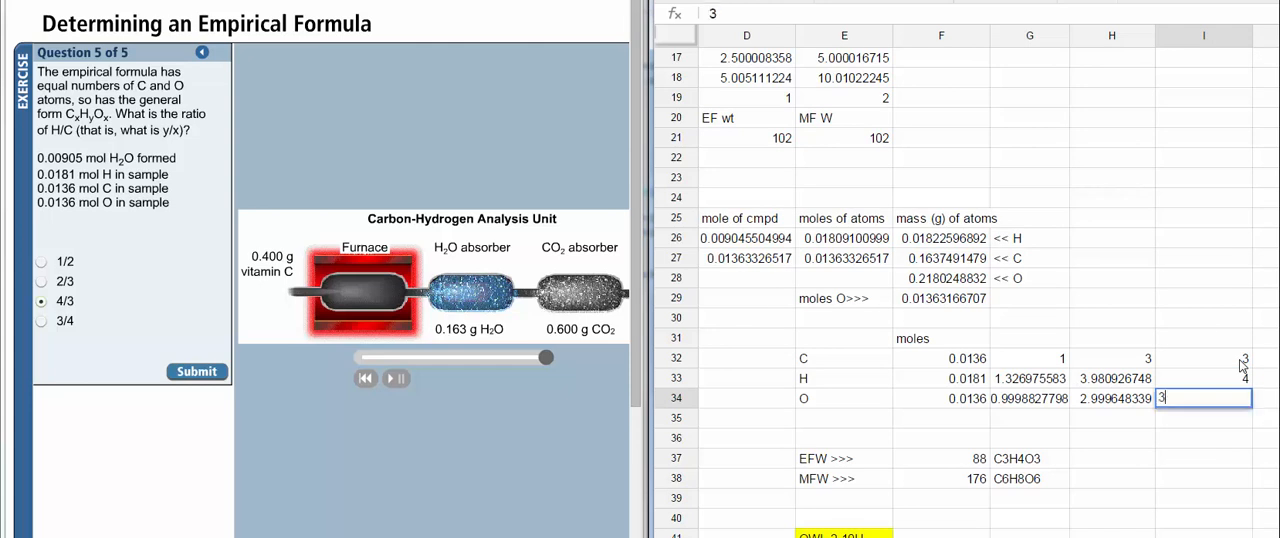
key("Return")
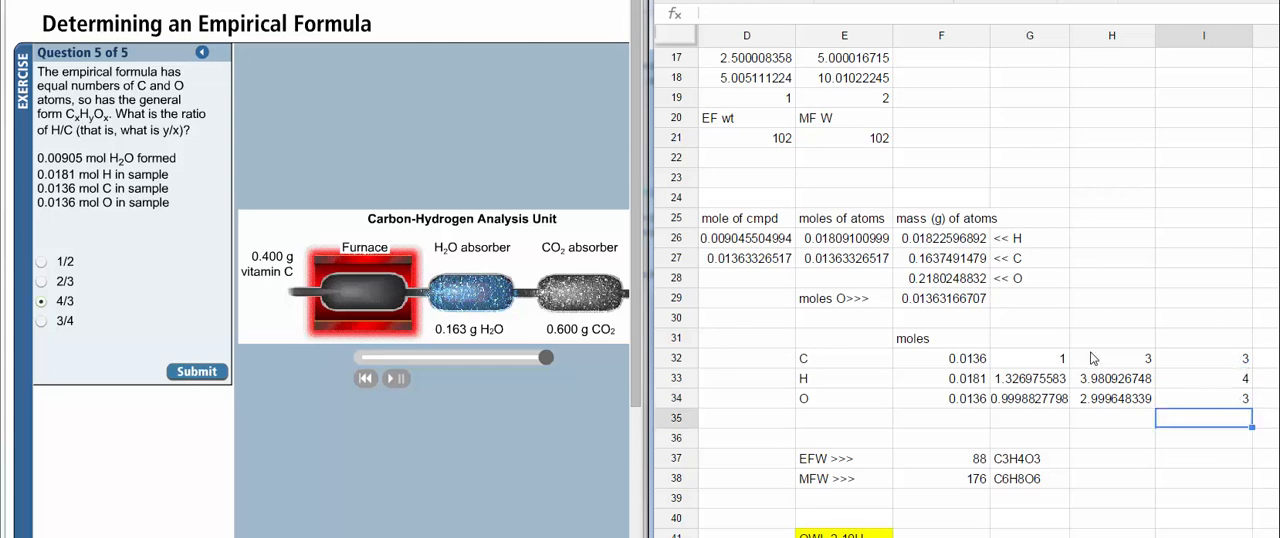
mouse_move(1224, 378)
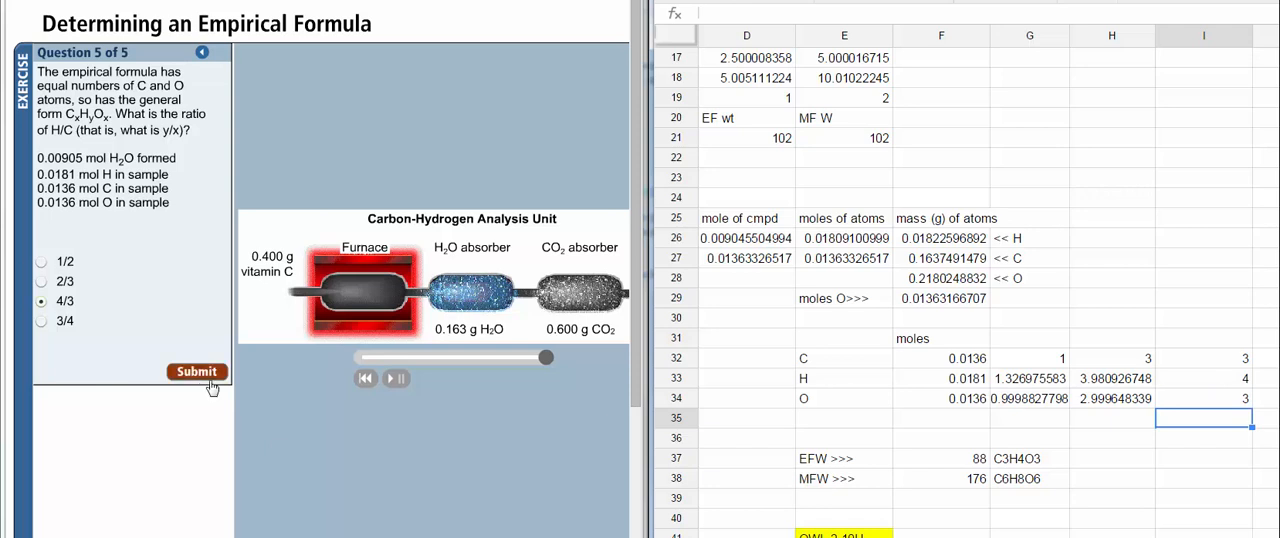
mouse_move(186, 353)
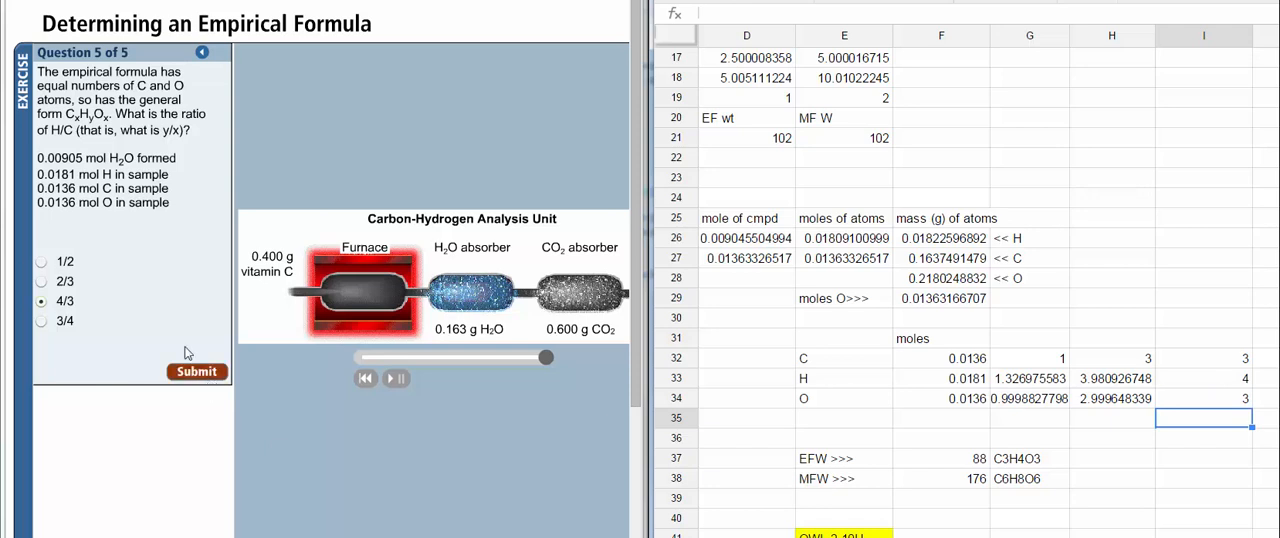